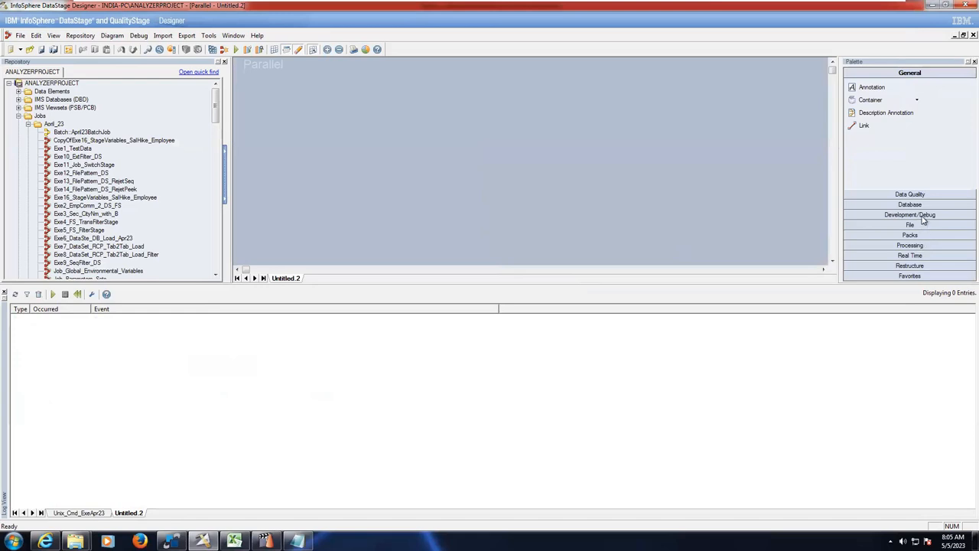
{"action": "mouse_move", "coordinate": [924, 217]}
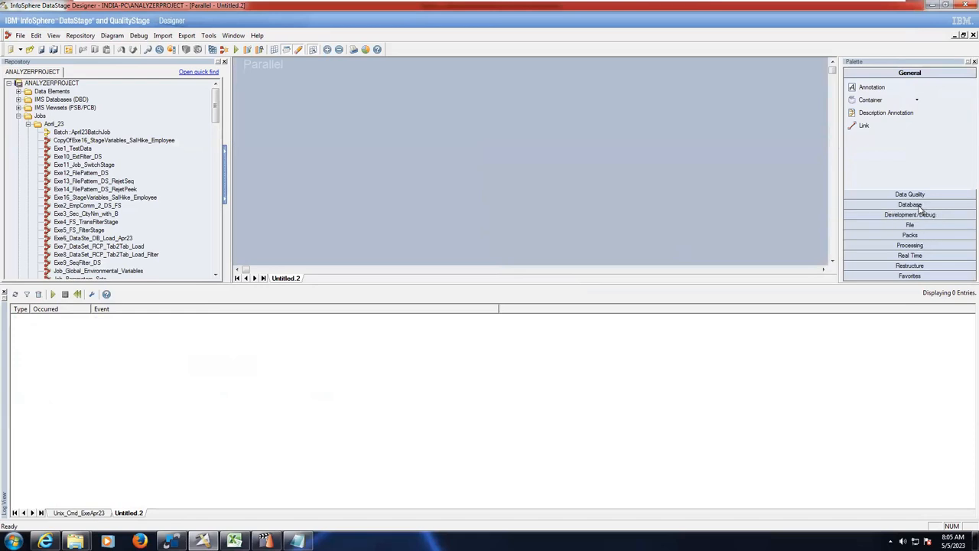
{"action": "mouse_move", "coordinate": [910, 225]}
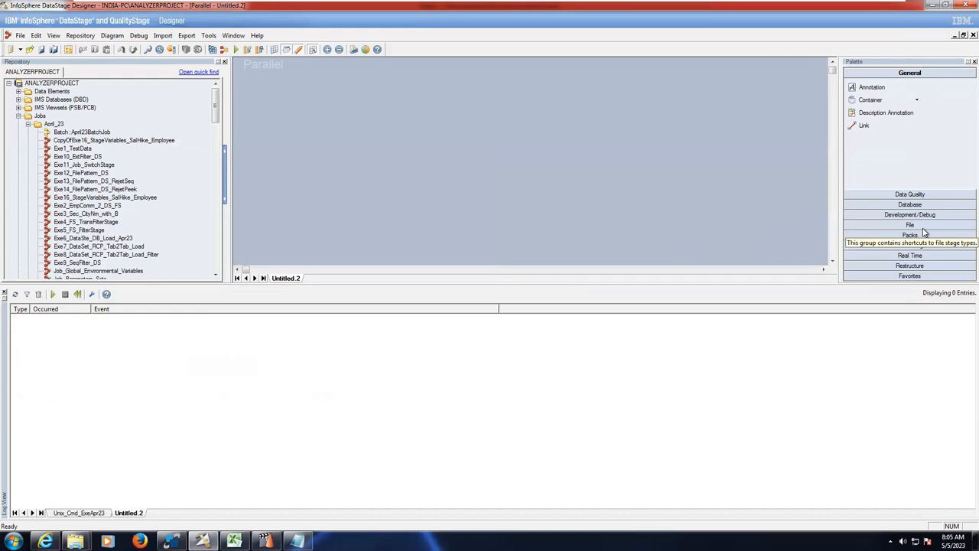
Expand the File and Database stage groups in the Palette
{"action": "left_click", "coordinate": [908, 225]}
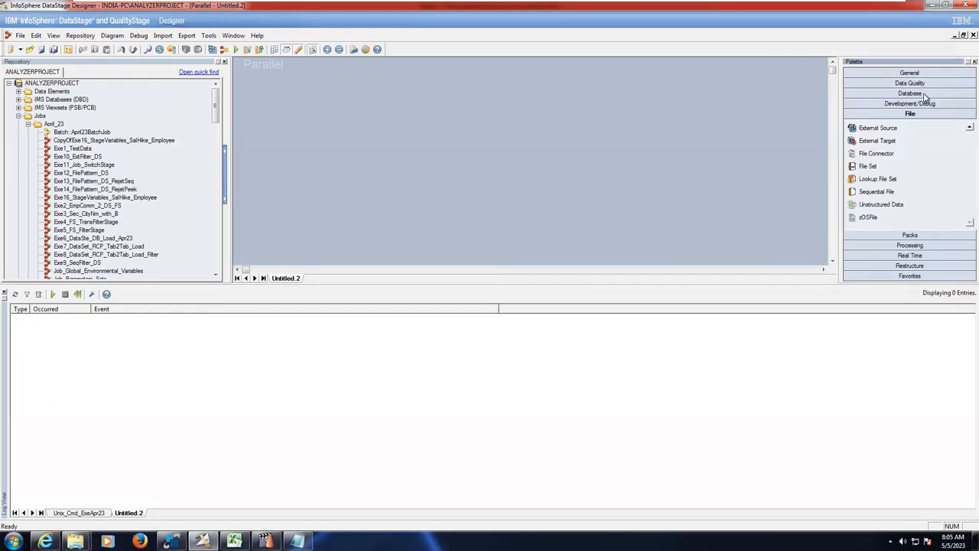
{"action": "left_click", "coordinate": [908, 93]}
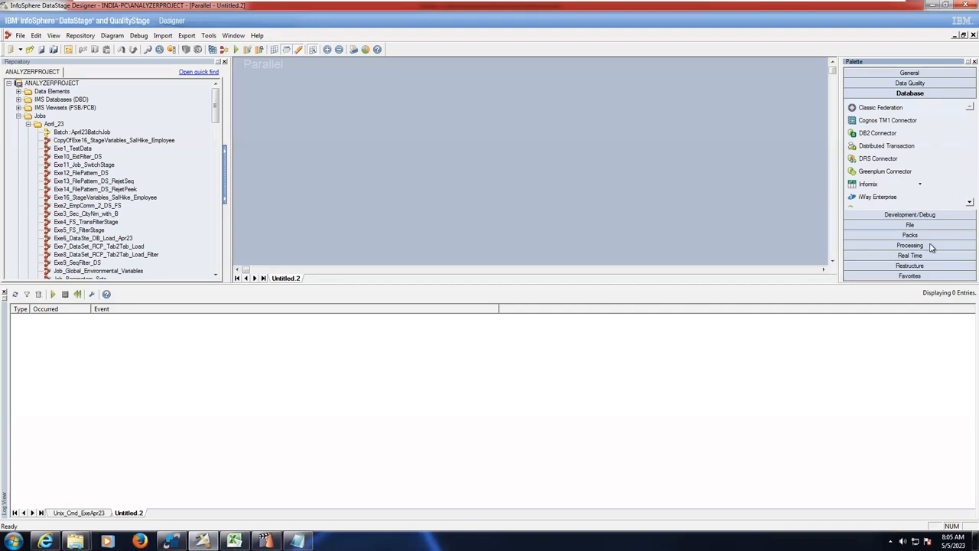
{"action": "mouse_move", "coordinate": [925, 246]}
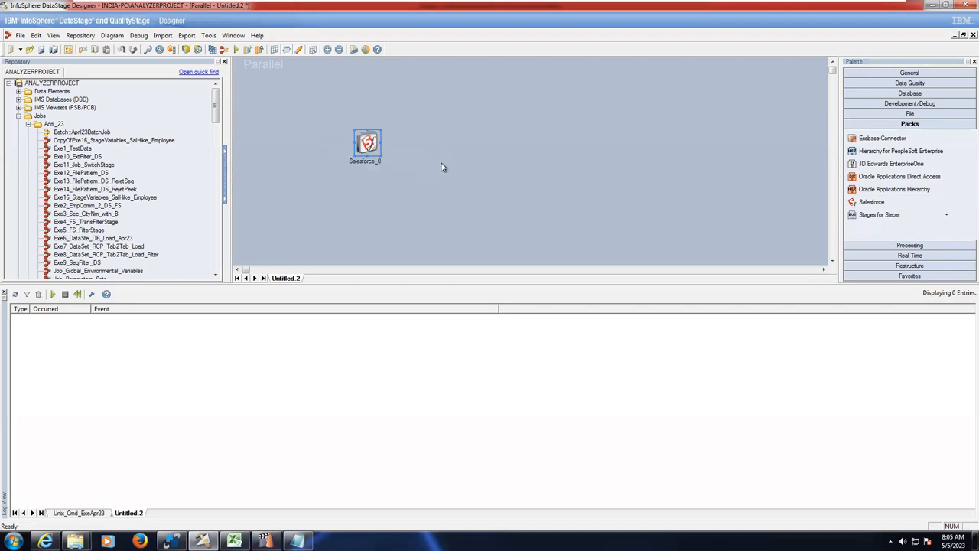
Draw link DSLink2 from Salesforce_0 and drop an Oracle Connector stage at its end
{"action": "left_click_drag", "start_coordinate": [367, 144], "coordinate": [502, 144]}
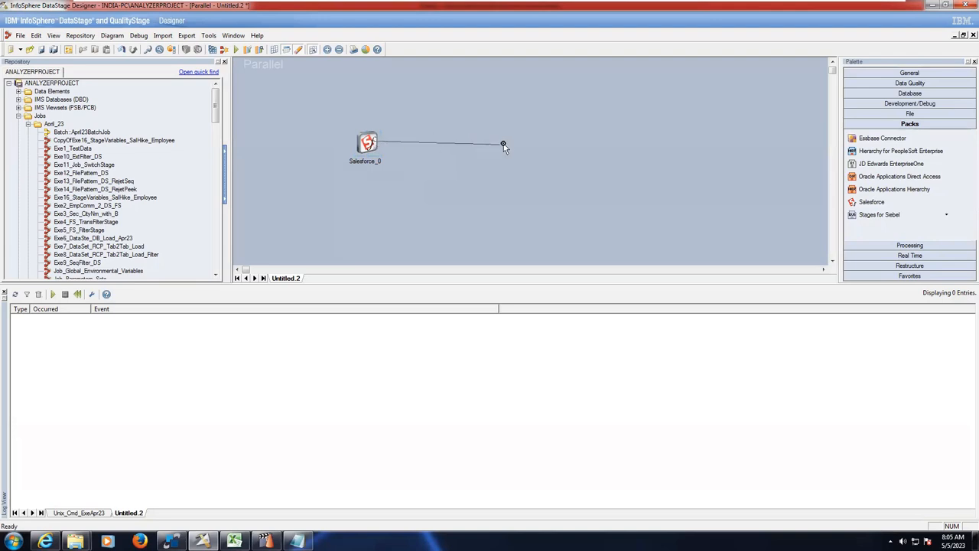
{"action": "left_click", "coordinate": [502, 144]}
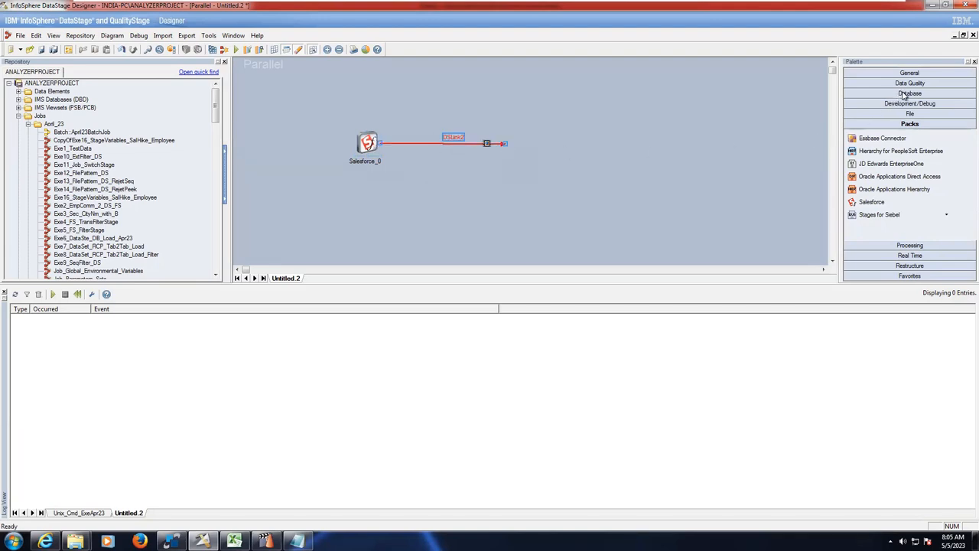
{"action": "left_click", "coordinate": [909, 93]}
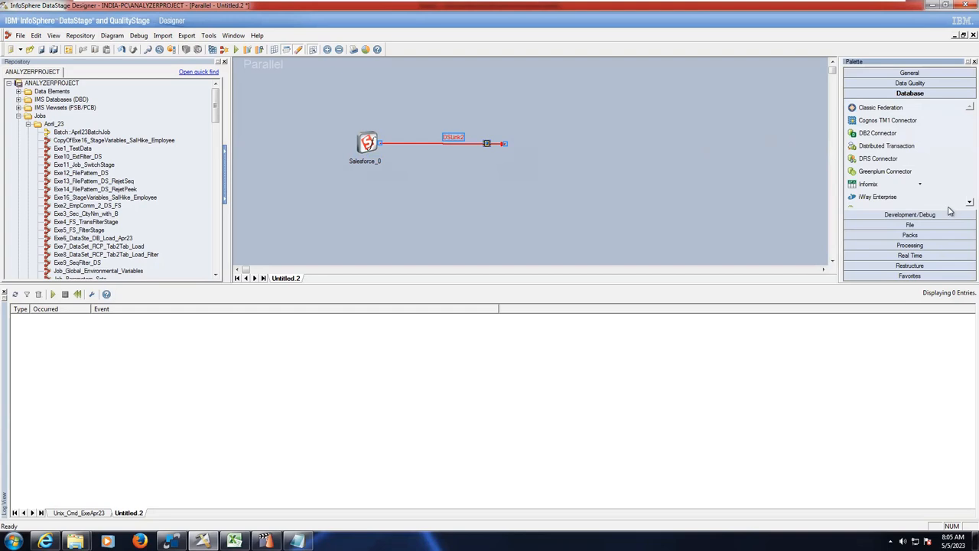
{"action": "scroll", "scroll_direction": "down", "scroll_amount": 3}
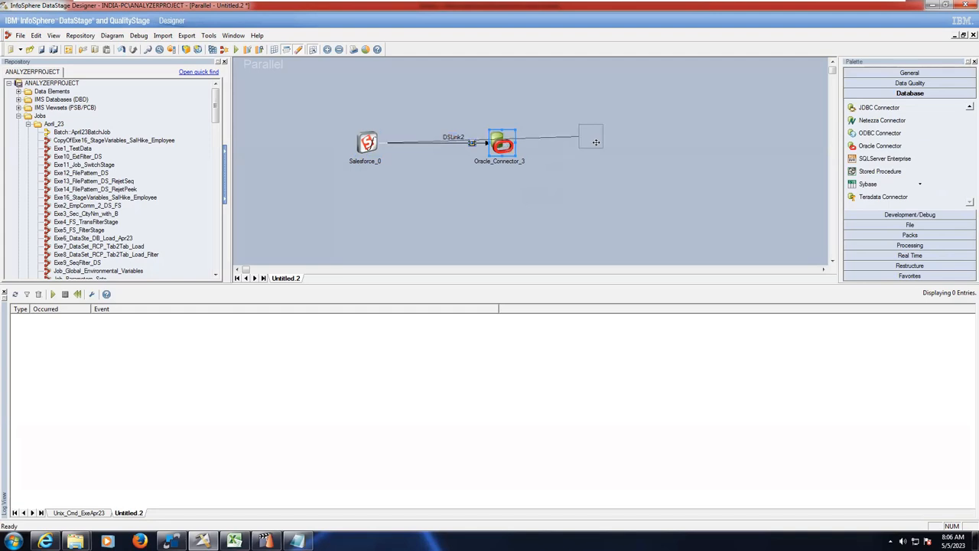
{"action": "left_click_drag", "start_coordinate": [502, 144], "coordinate": [600, 144]}
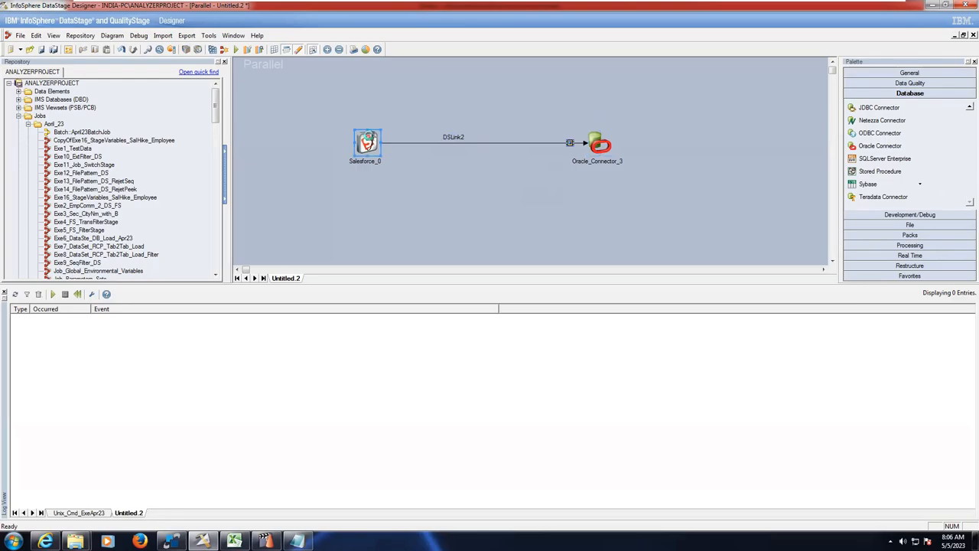
Bring up the Salesforce_0 stage editor on its Output > Properties settings
{"action": "double_click", "coordinate": [365, 143]}
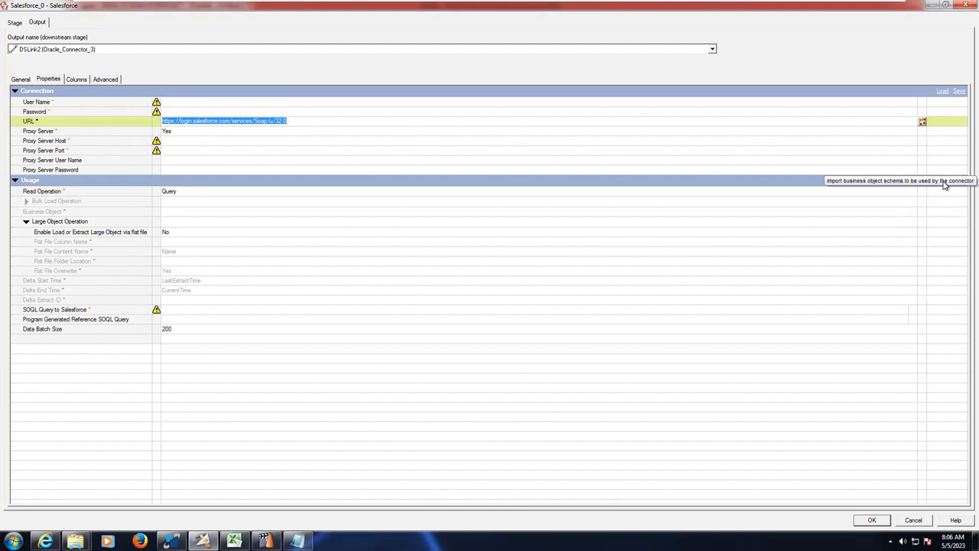
{"action": "mouse_move", "coordinate": [269, 144]}
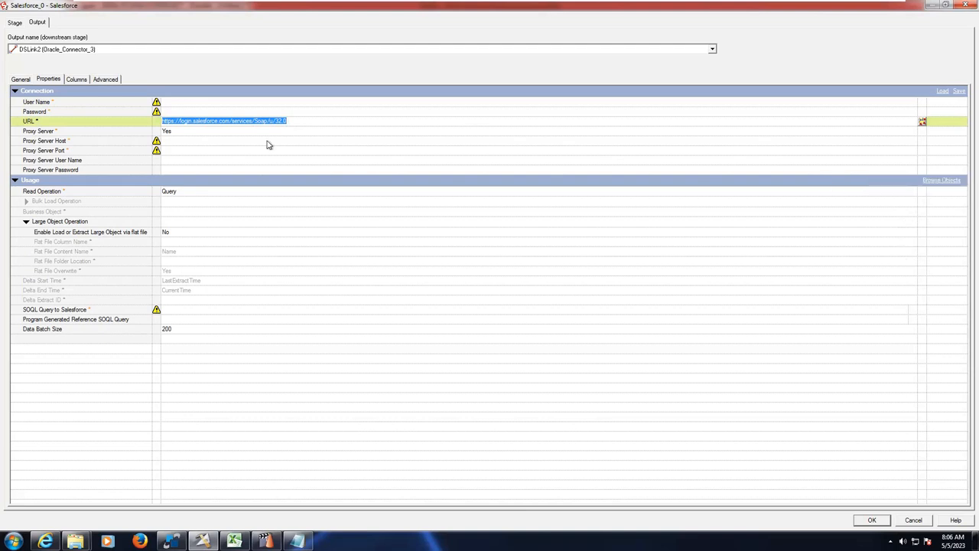
{"action": "mouse_move", "coordinate": [171, 150]}
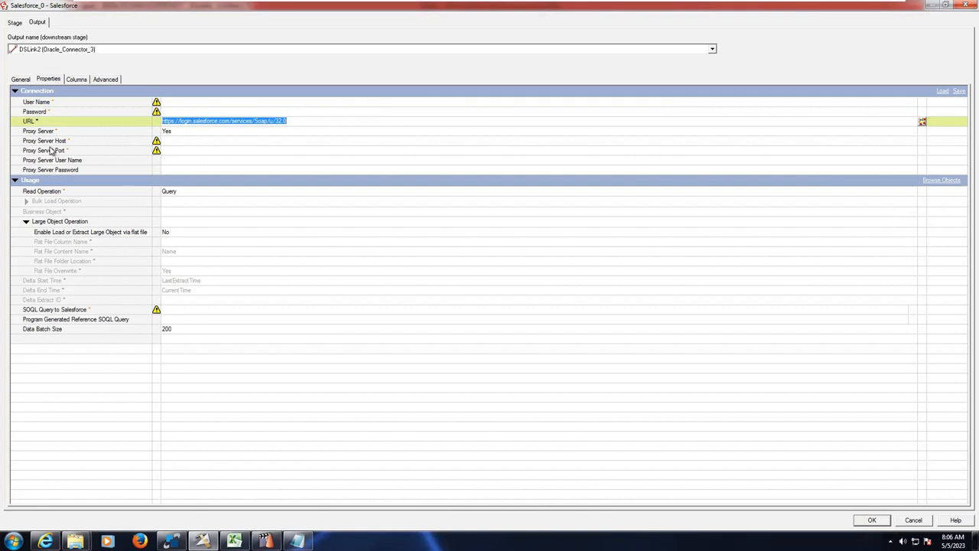
{"action": "mouse_move", "coordinate": [167, 156]}
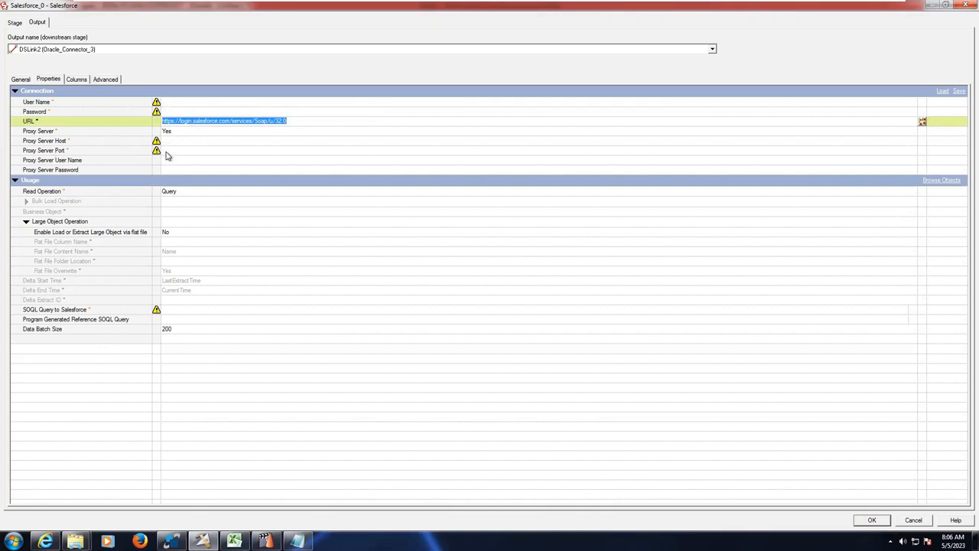
{"action": "mouse_move", "coordinate": [93, 320]}
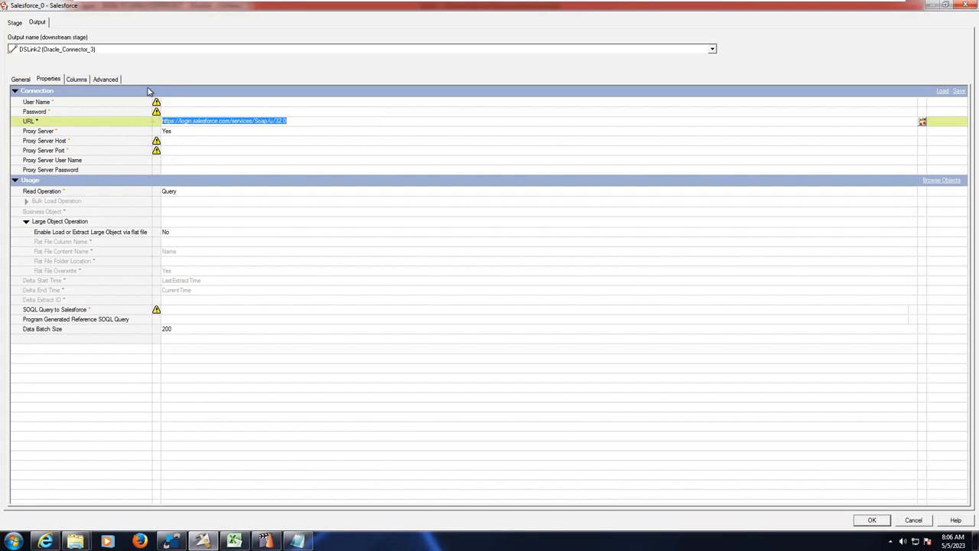
Collapse and re-expand Connection and Usage, then start editing the SOQL Query to Salesforce value
{"action": "left_click", "coordinate": [15, 90]}
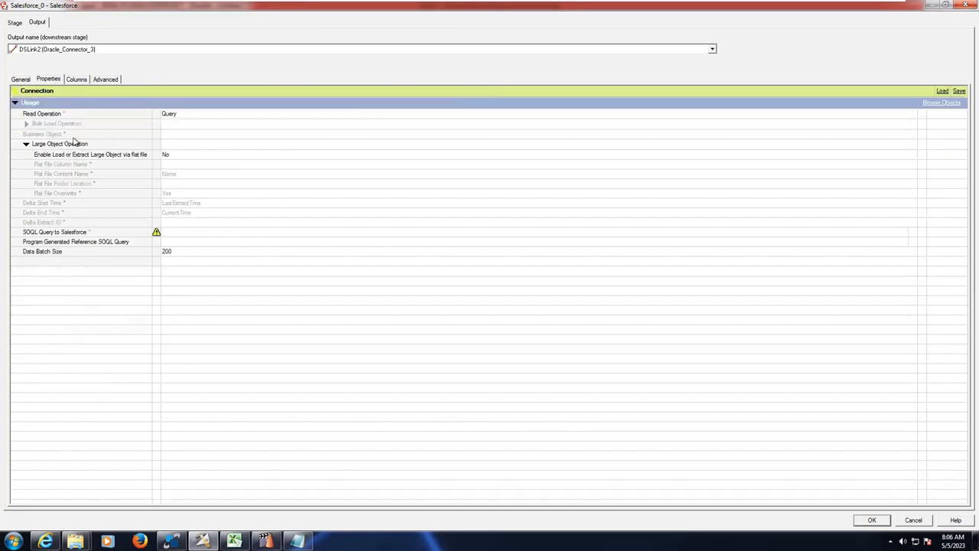
{"action": "left_click", "coordinate": [16, 101]}
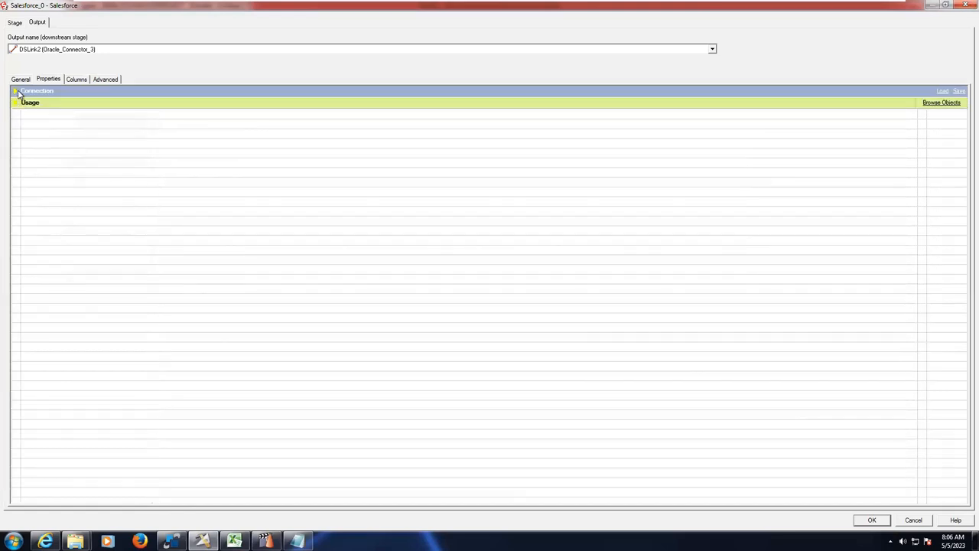
{"action": "left_click", "coordinate": [16, 91]}
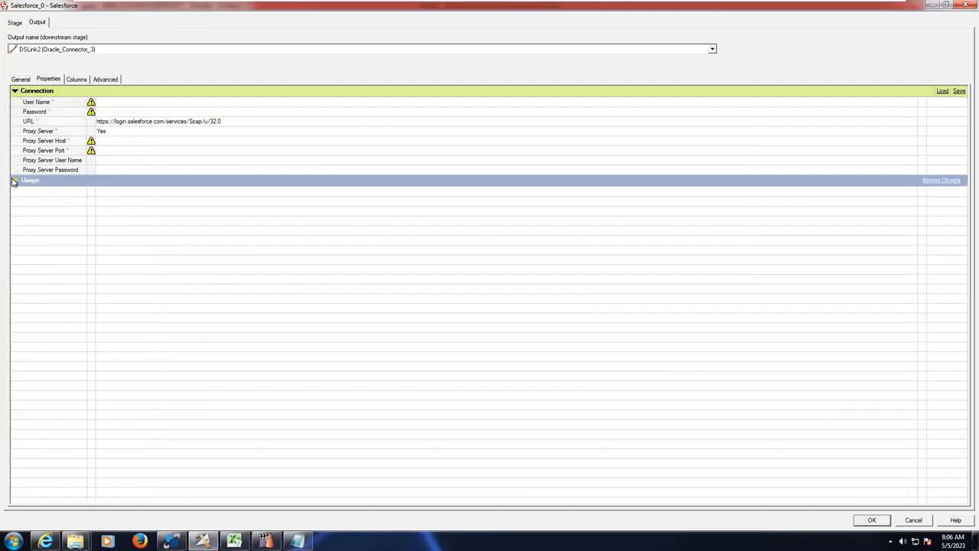
{"action": "left_click", "coordinate": [16, 179]}
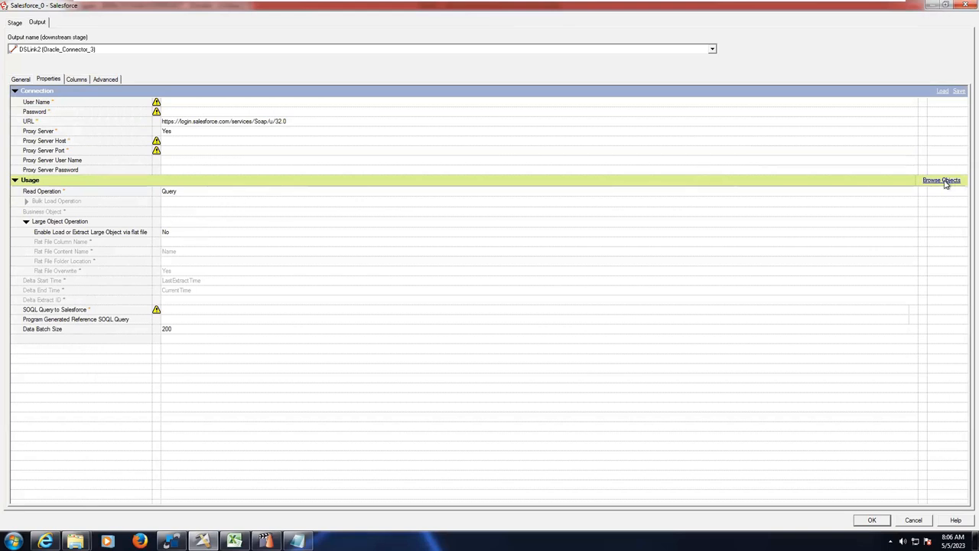
{"action": "mouse_move", "coordinate": [943, 181]}
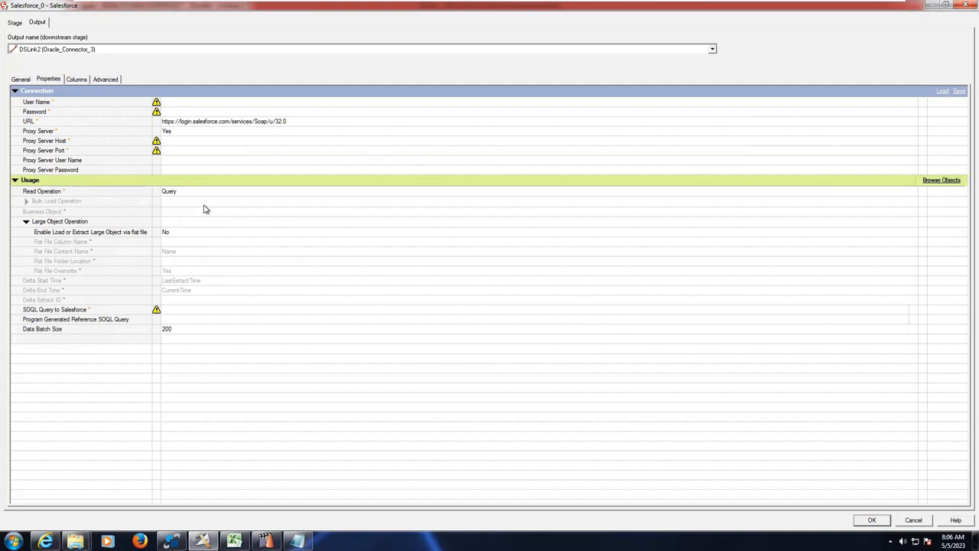
{"action": "mouse_move", "coordinate": [196, 200]}
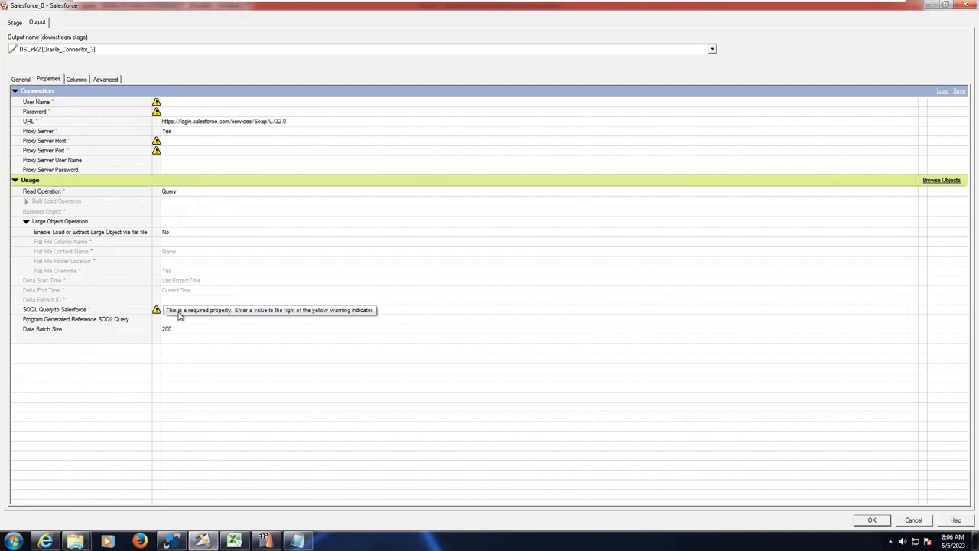
{"action": "left_click", "coordinate": [306, 309]}
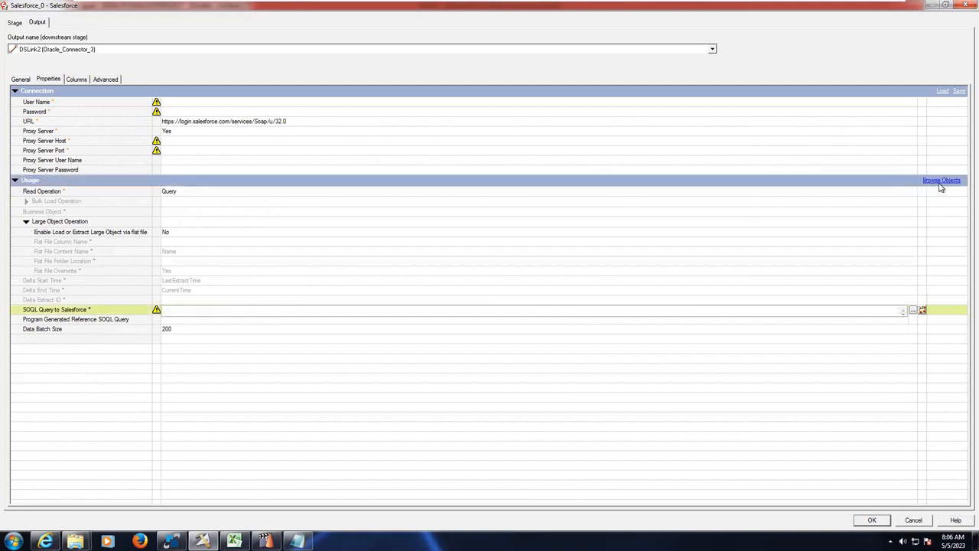
{"action": "mouse_move", "coordinate": [941, 180]}
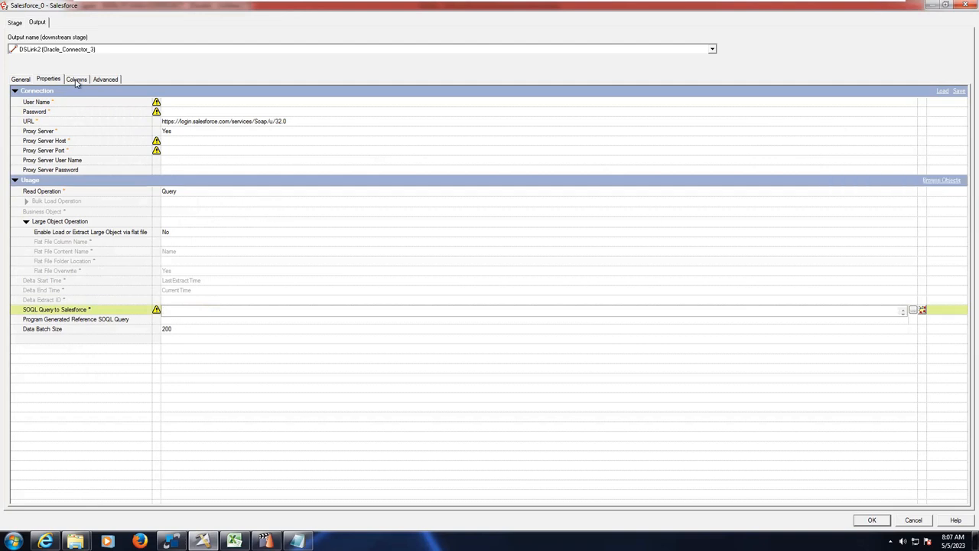
View the empty Columns grid of the Salesforce output link, then return to Properties
{"action": "left_click", "coordinate": [77, 79]}
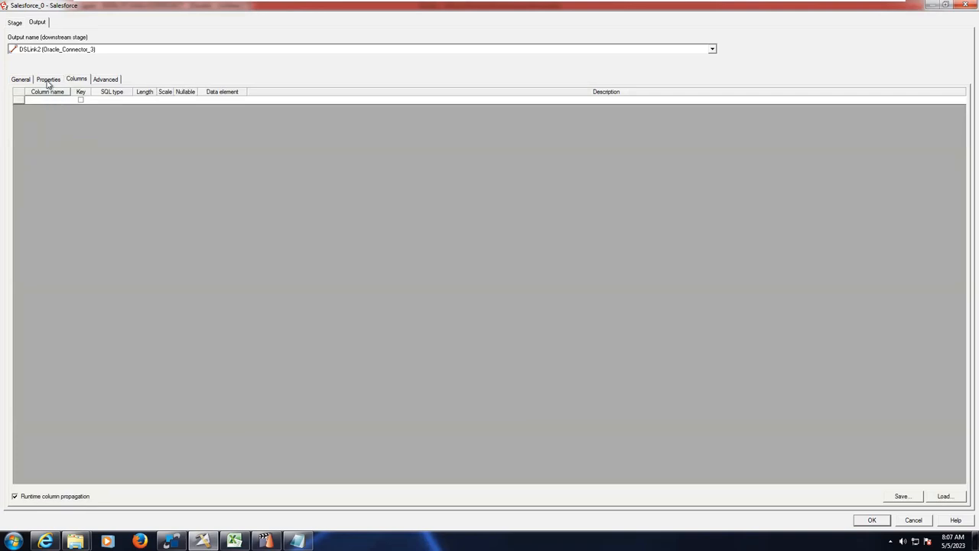
{"action": "left_click", "coordinate": [49, 79]}
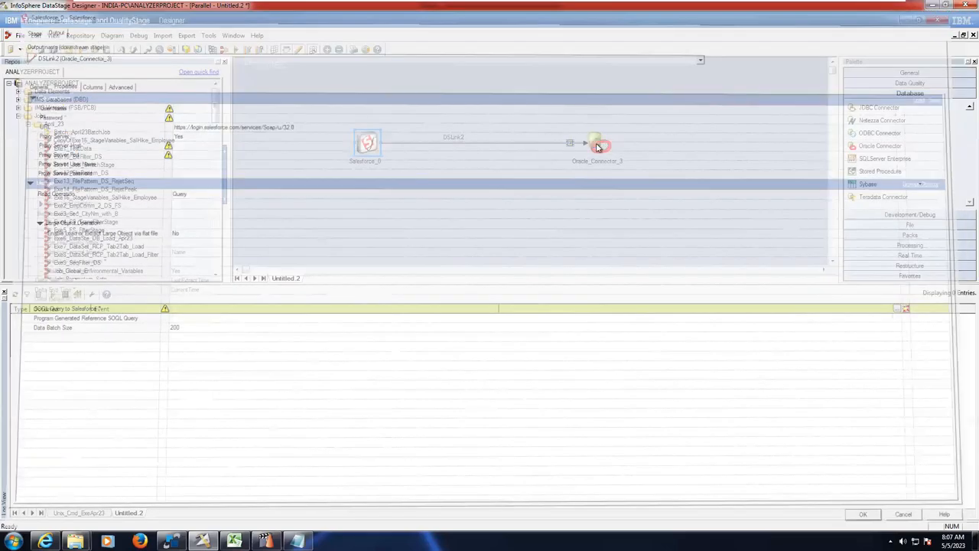
{"action": "double_click", "coordinate": [597, 144]}
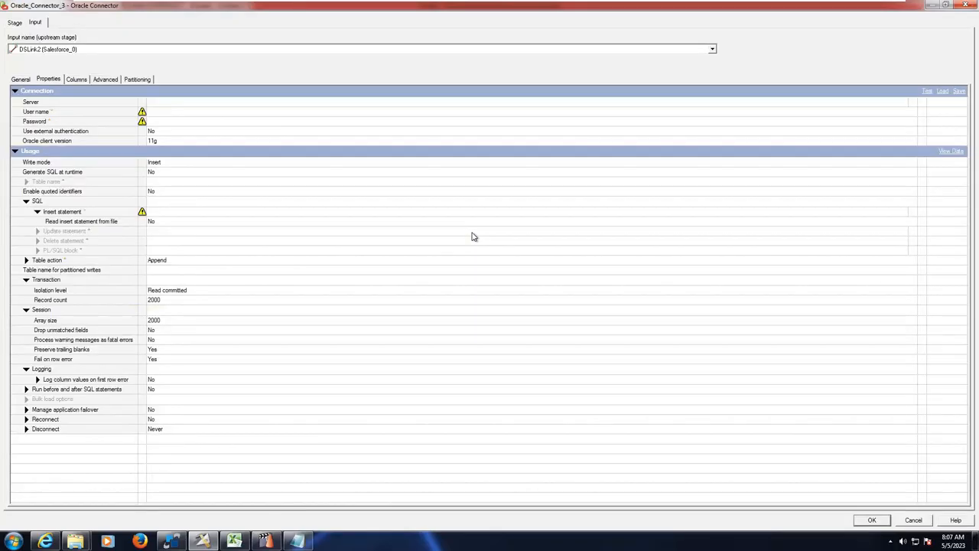
{"action": "mouse_move", "coordinate": [164, 110]}
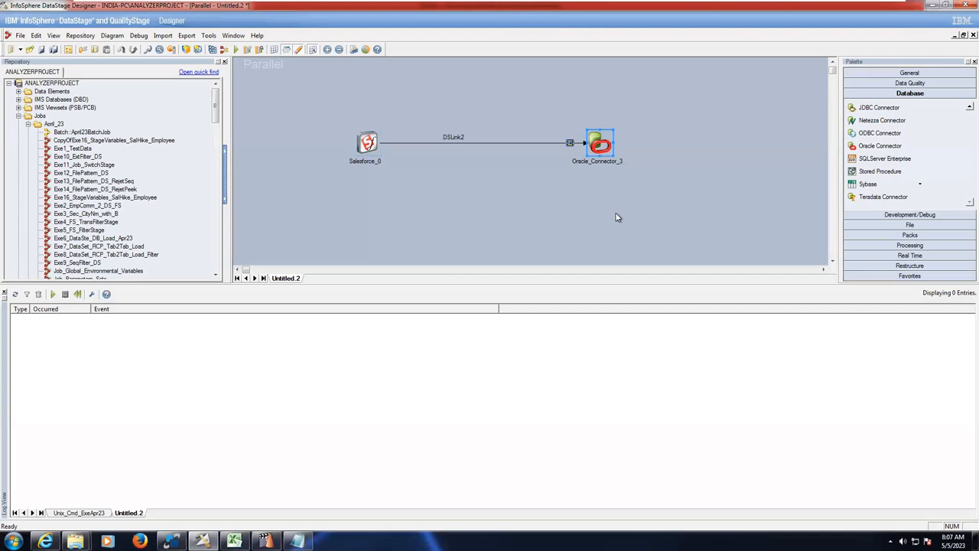
{"action": "mouse_move", "coordinate": [952, 153]}
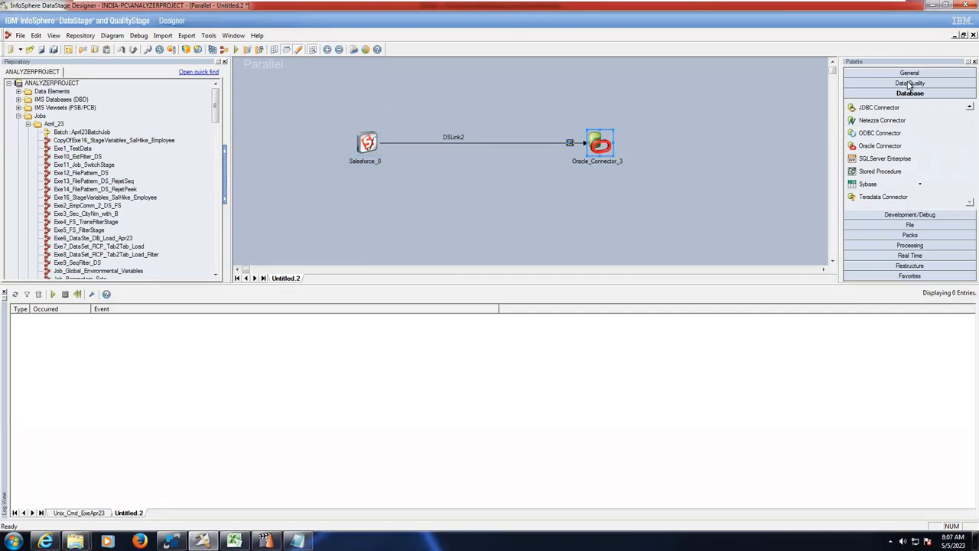
Scroll through the Database palette group and select Oracle_Connector_3 on the canvas
{"action": "left_click", "coordinate": [909, 83]}
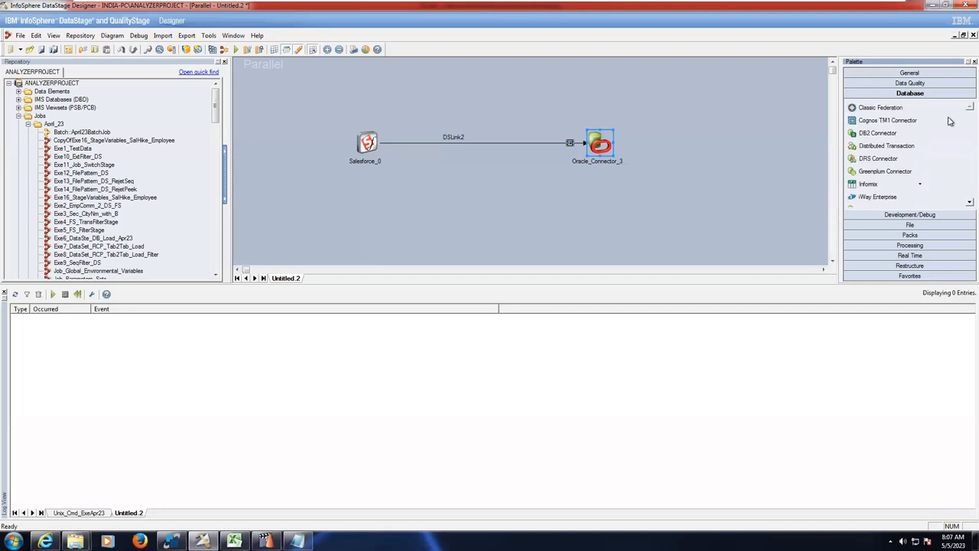
{"action": "scroll", "scroll_direction": "down", "scroll_amount": 3}
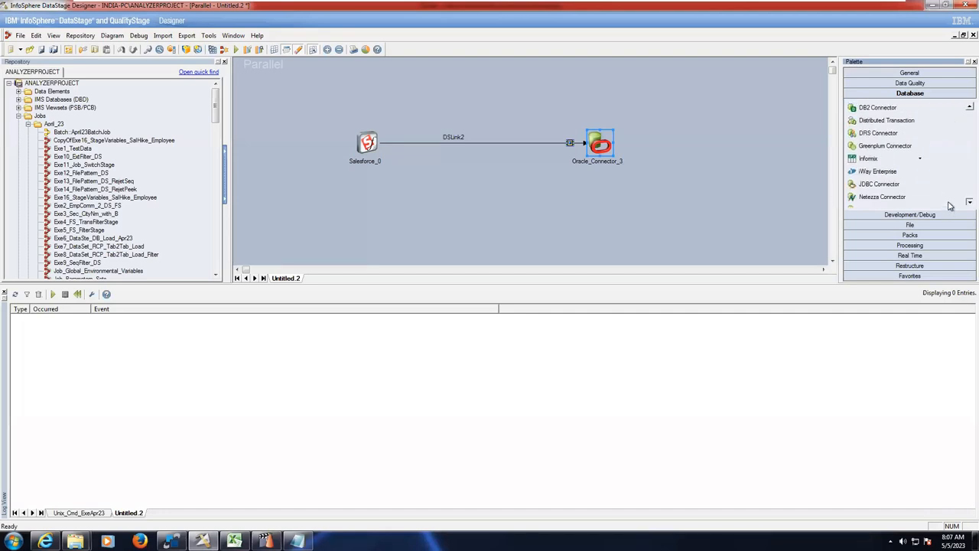
{"action": "scroll", "scroll_direction": "down", "scroll_amount": 3}
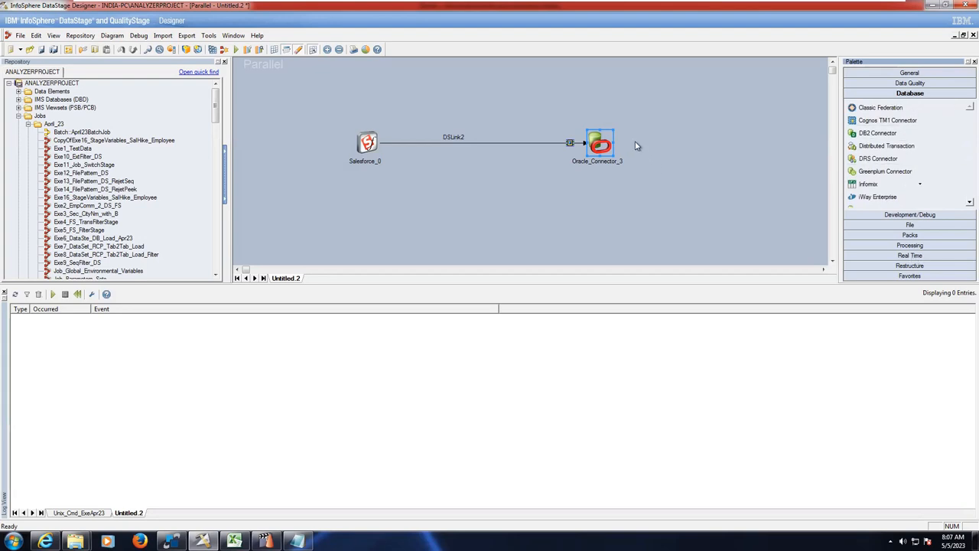
{"action": "mouse_move", "coordinate": [651, 162]}
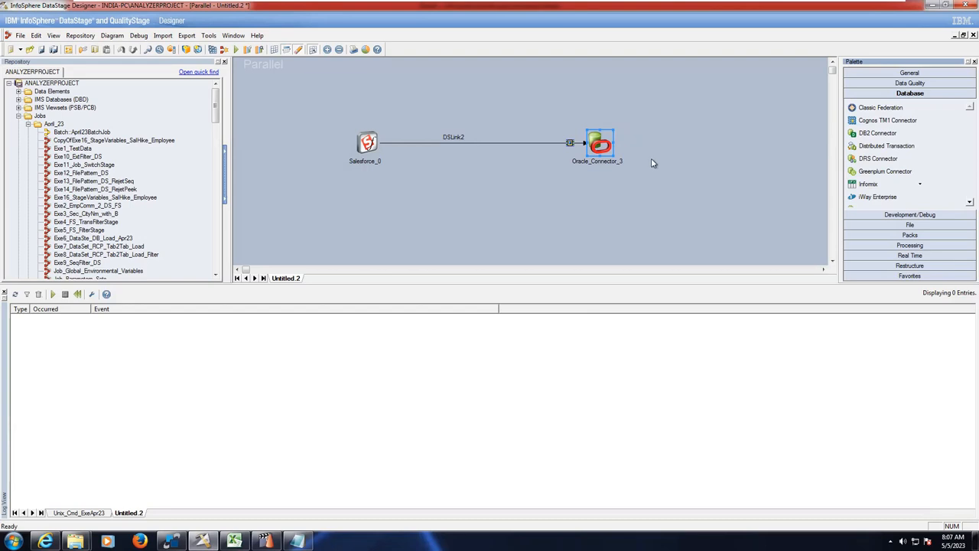
{"action": "mouse_move", "coordinate": [642, 171]}
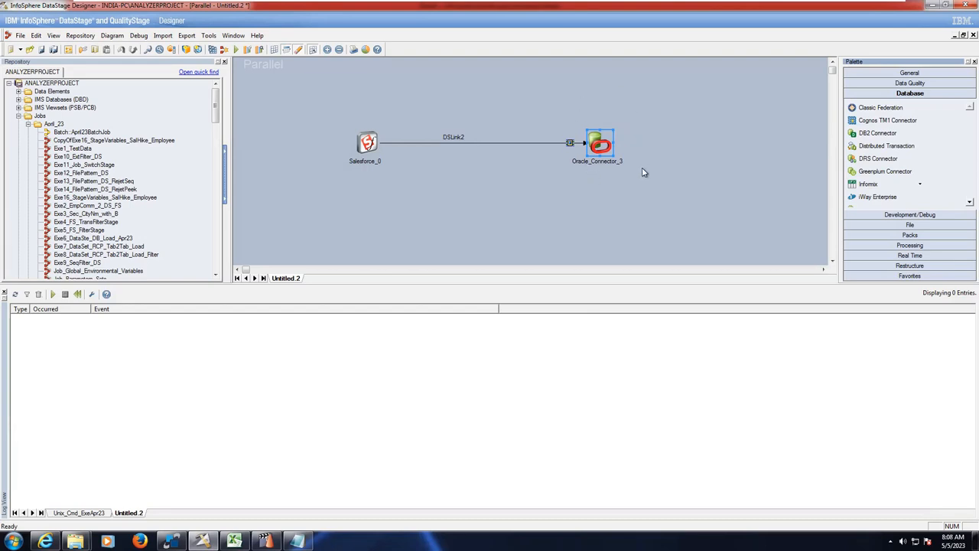
{"action": "mouse_move", "coordinate": [642, 202]}
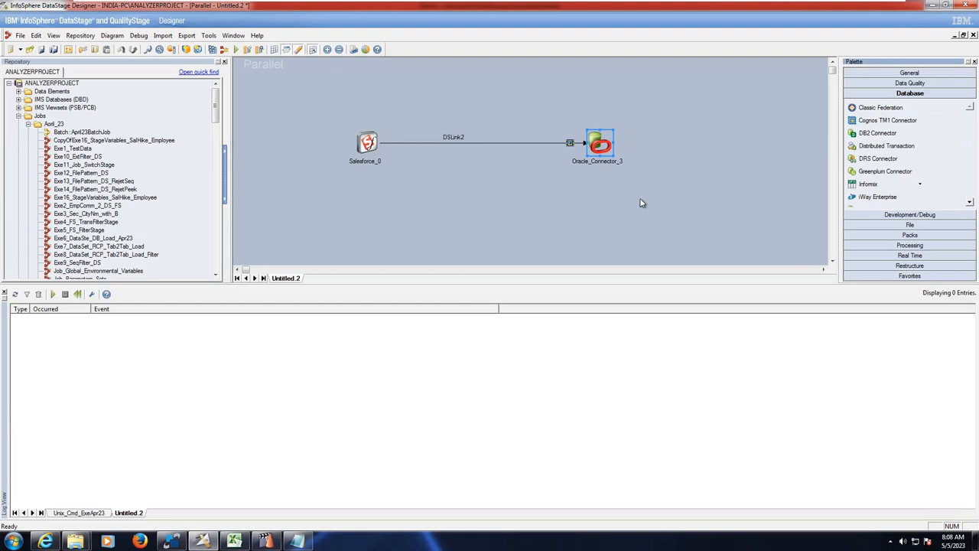
{"action": "mouse_move", "coordinate": [367, 95]}
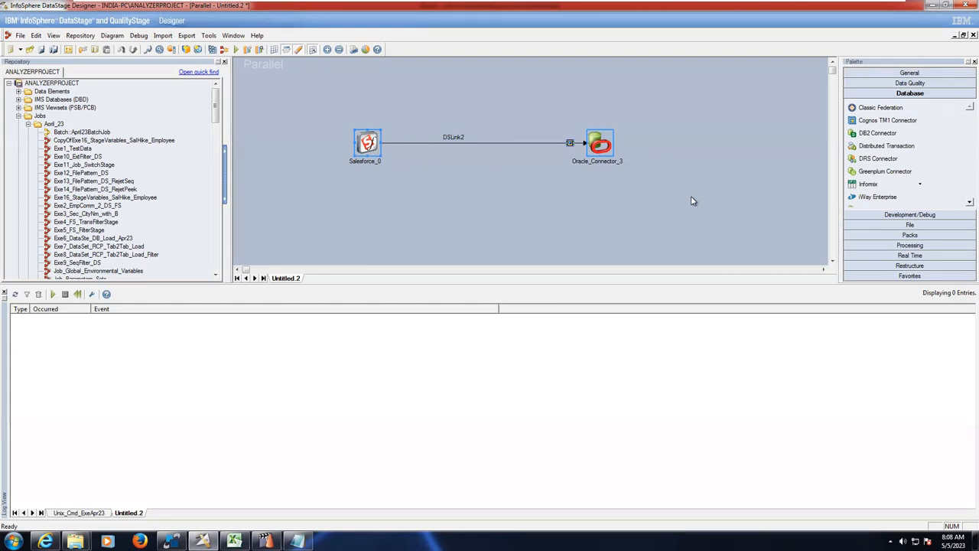
{"action": "left_click", "coordinate": [691, 202]}
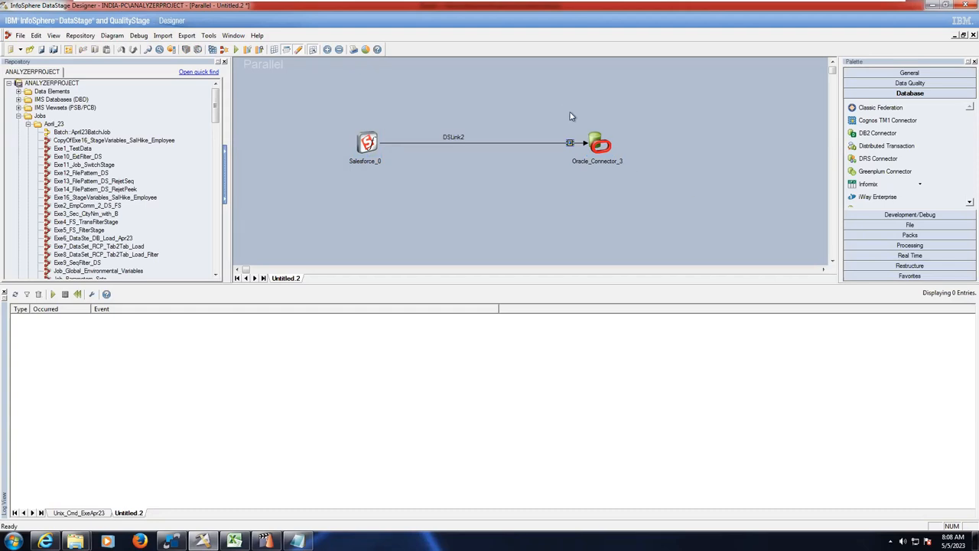
{"action": "left_click", "coordinate": [600, 143]}
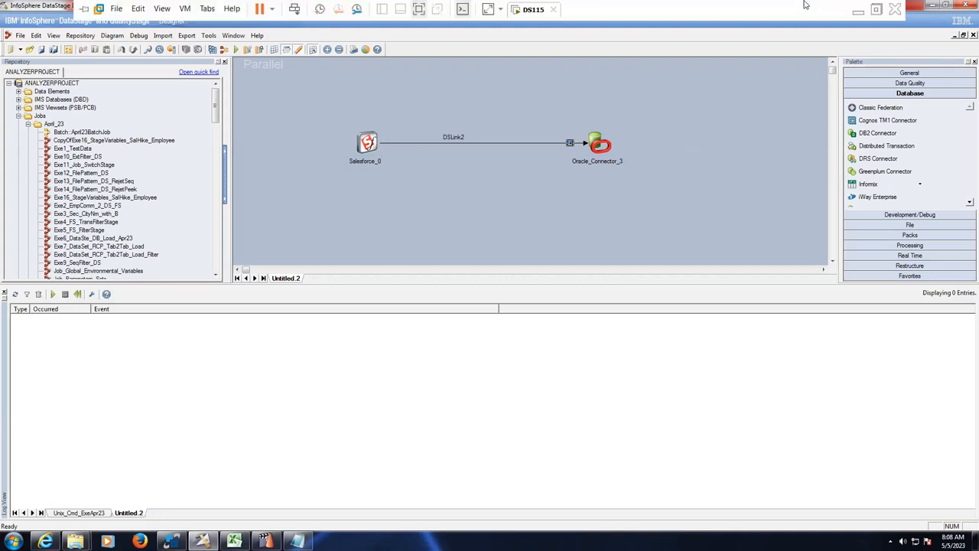
{"action": "mouse_move", "coordinate": [858, 9]}
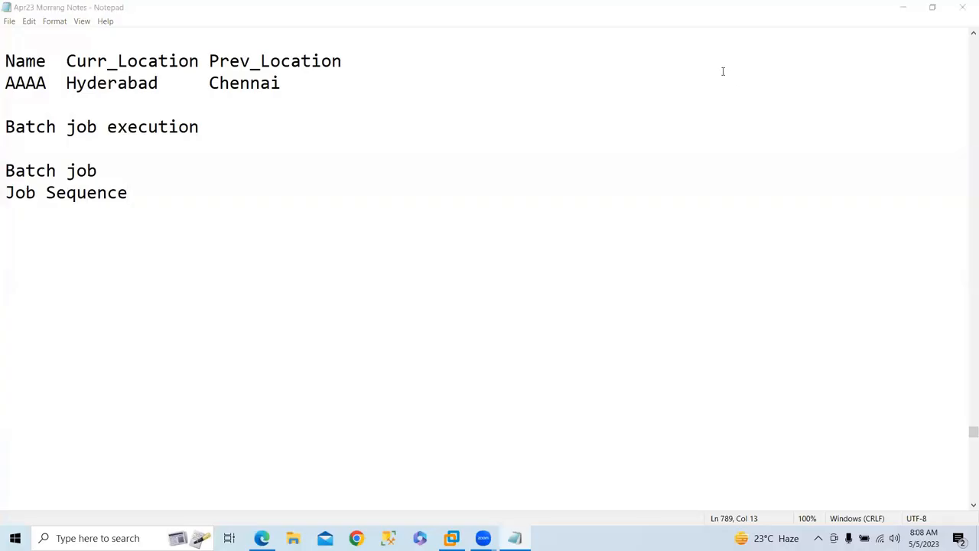
{"action": "mouse_move", "coordinate": [688, 99]}
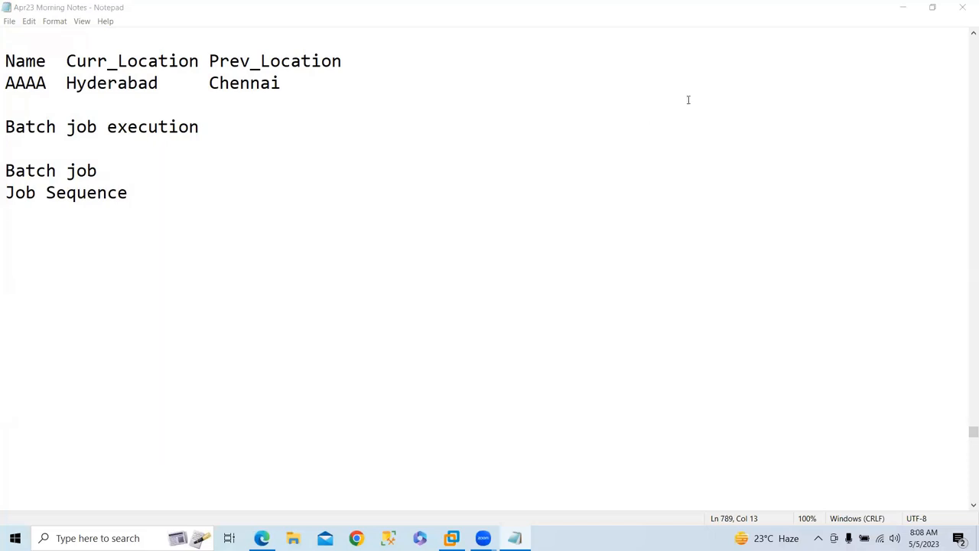